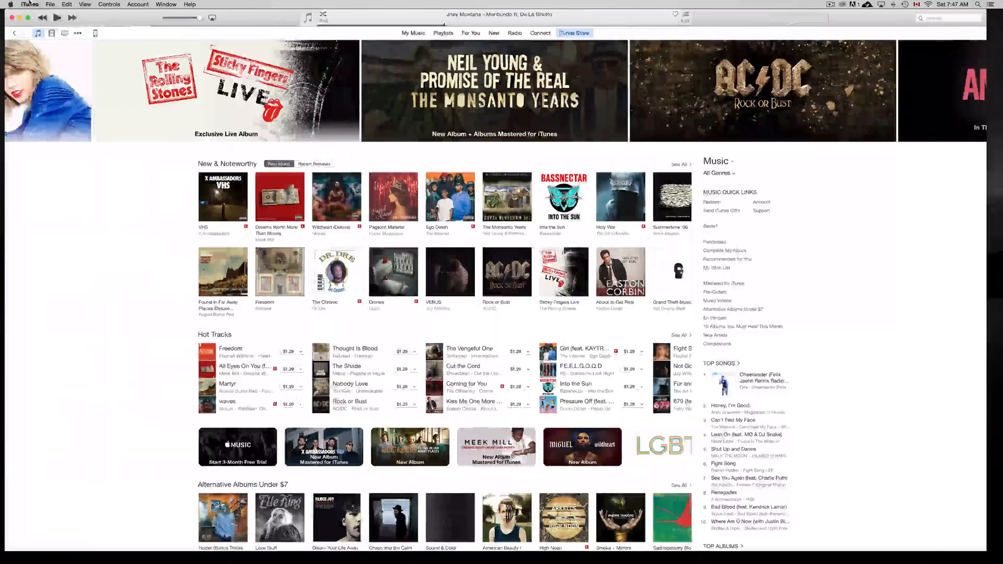
# - Open the connected iPhone 5's Summary page from the iTunes toolbar device icon
pyautogui.click(29, 4)
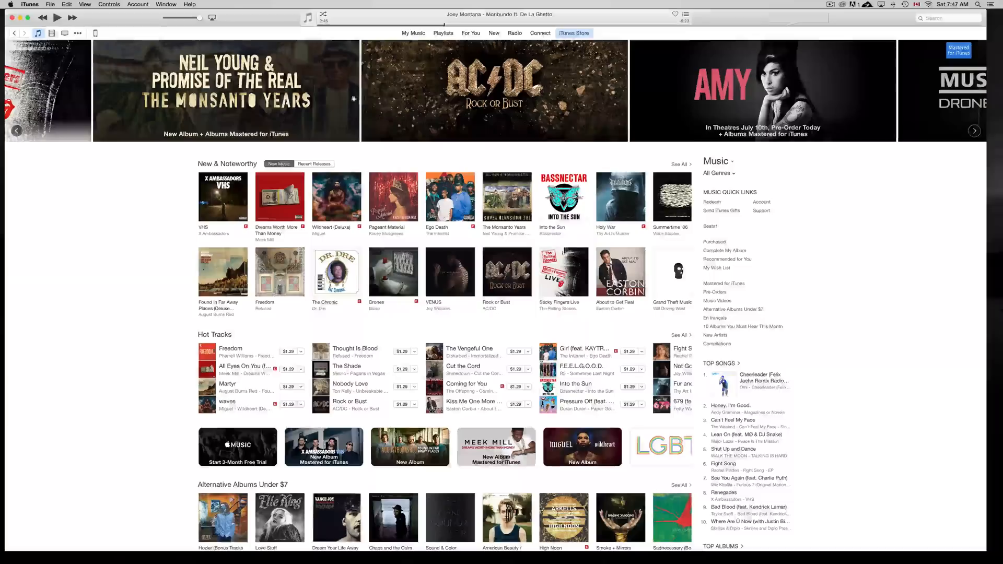
pyautogui.moveTo(95, 32)
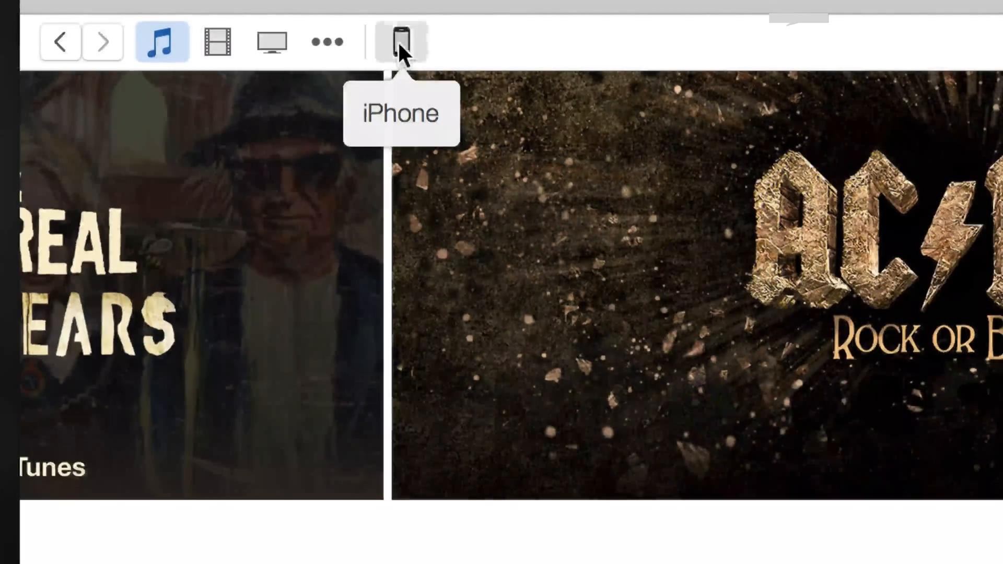
pyautogui.click(401, 41)
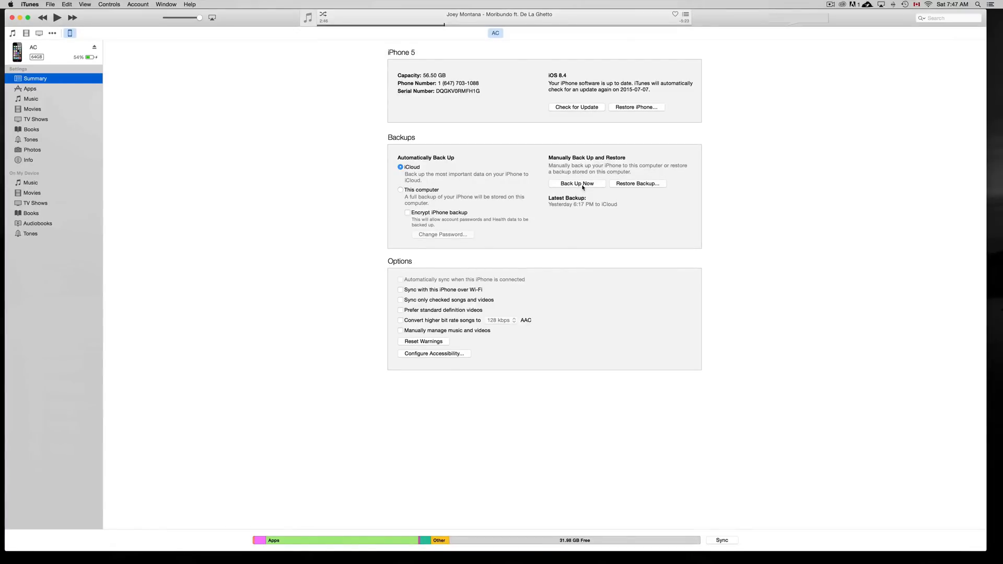
pyautogui.moveTo(517, 188)
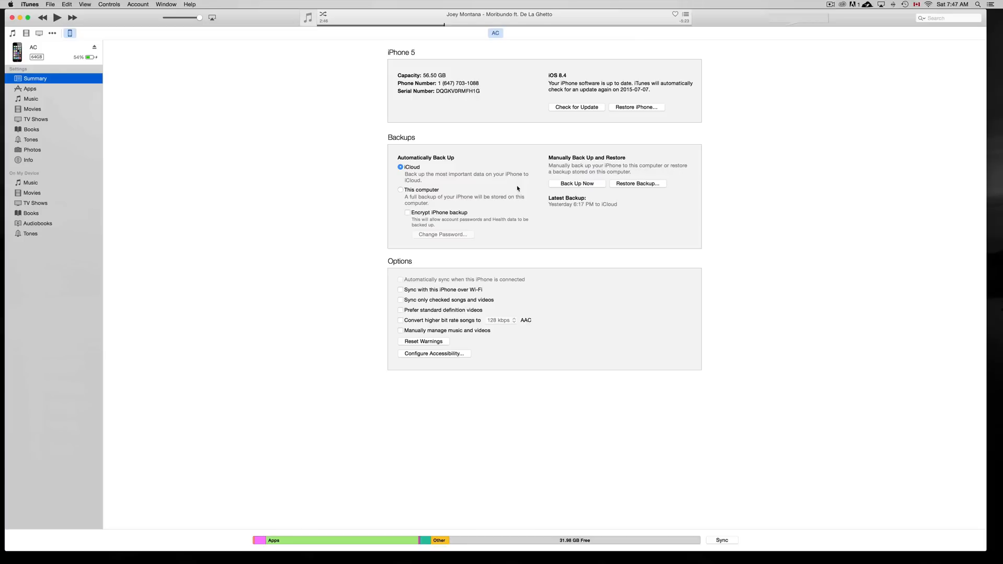
pyautogui.moveTo(465, 294)
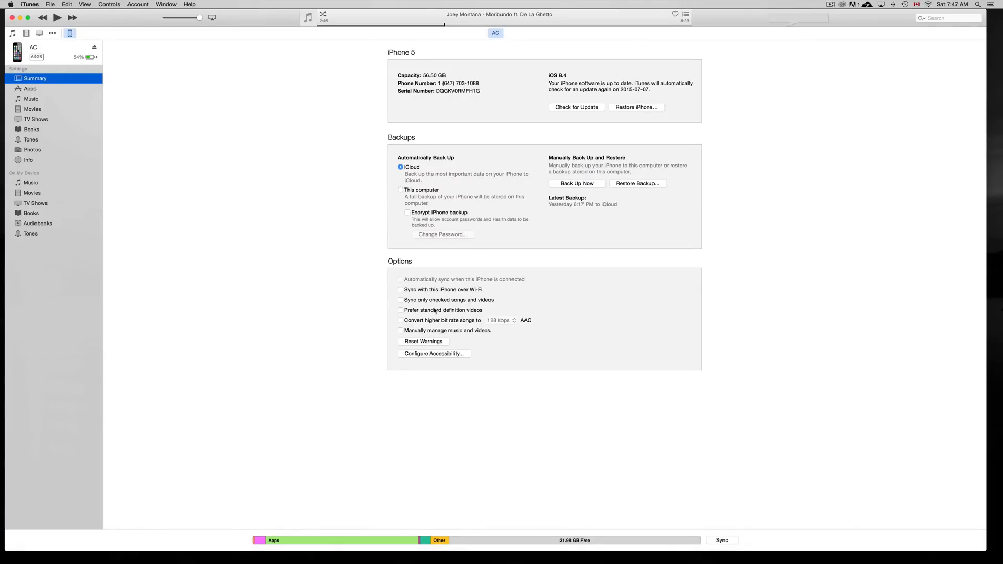
pyautogui.moveTo(425, 313)
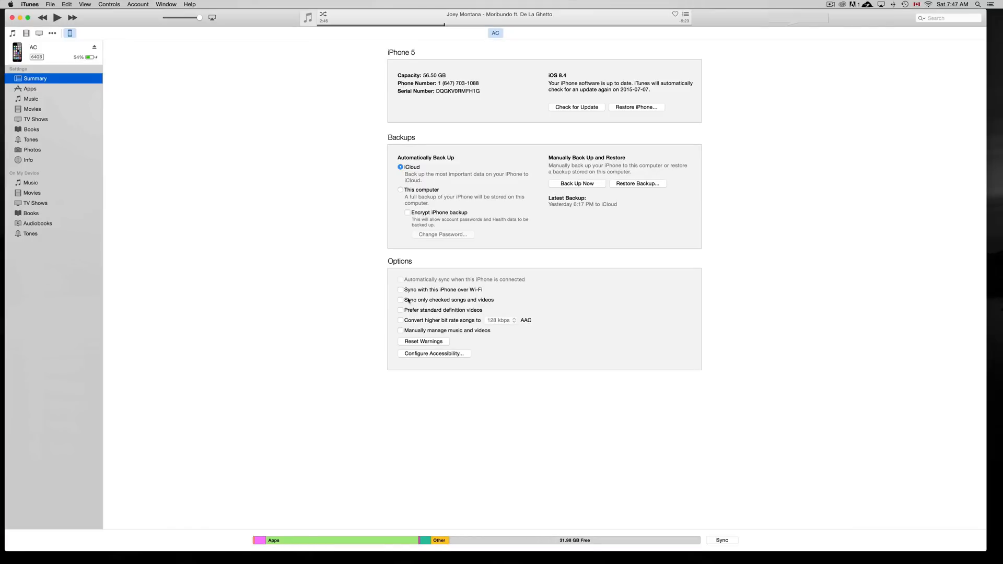
# - Enable 'Sync only checked songs and videos' and apply, bringing up the erase warning
pyautogui.click(401, 299)
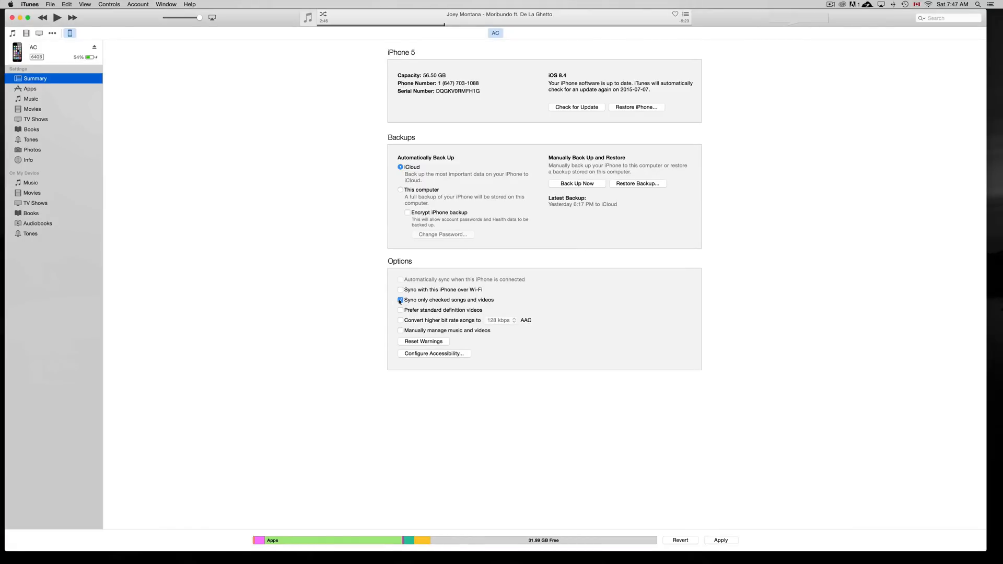
pyautogui.click(401, 300)
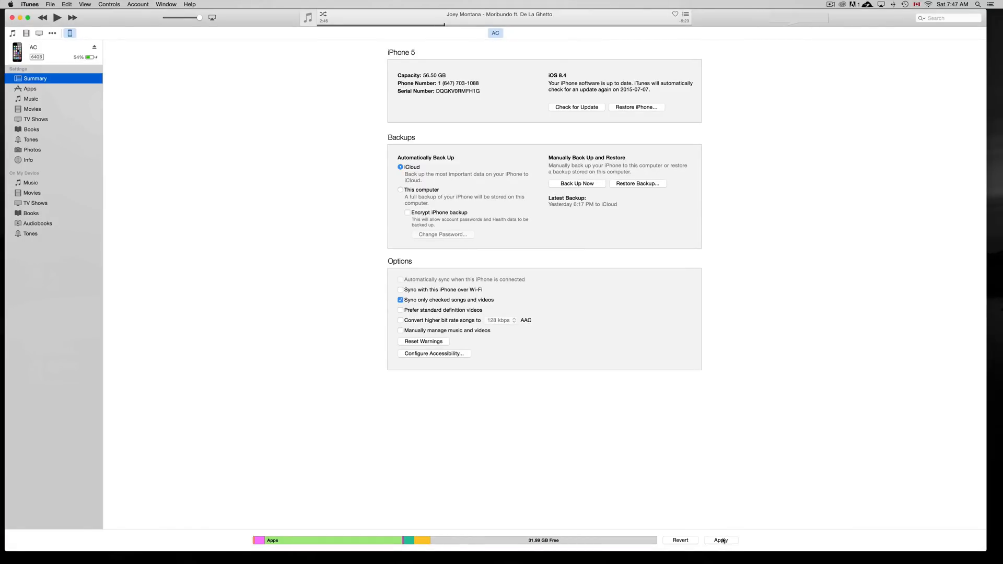
pyautogui.click(720, 540)
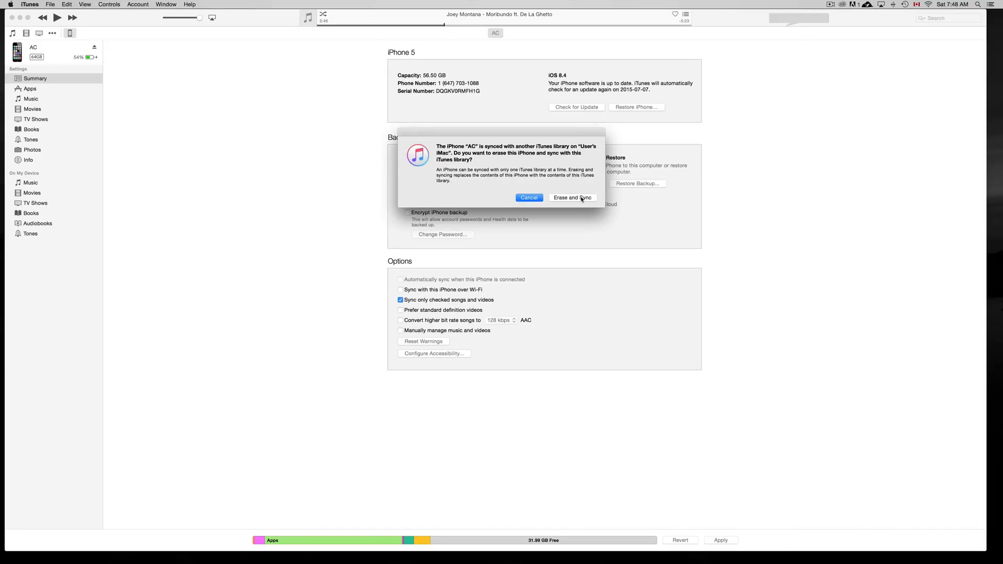
# - Accept Erase and Sync for this library, then show the iPhone's Music settings
pyautogui.click(572, 198)
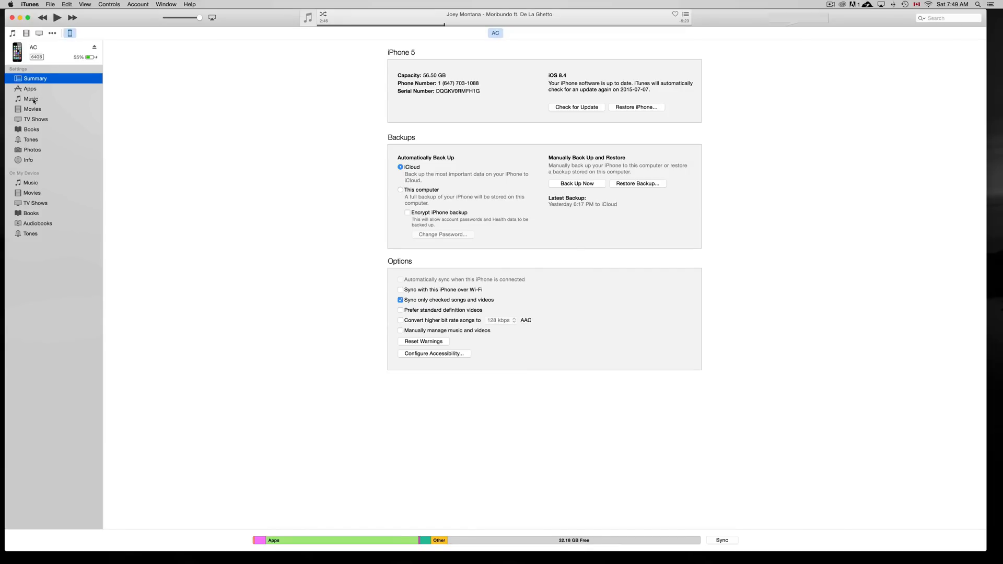
pyautogui.click(31, 99)
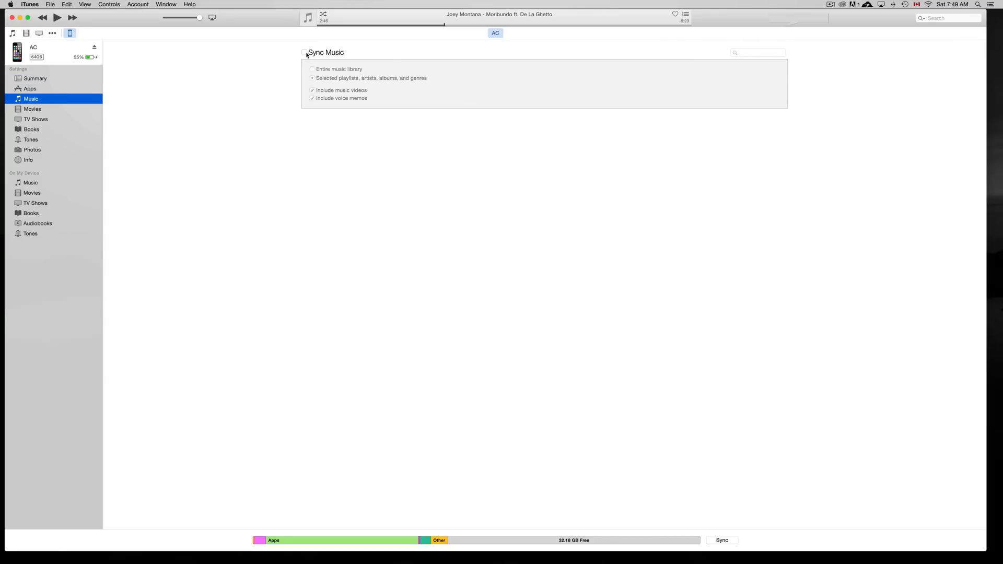
# - Turn on Sync Music for the entire 21-song library and apply it
pyautogui.click(304, 52)
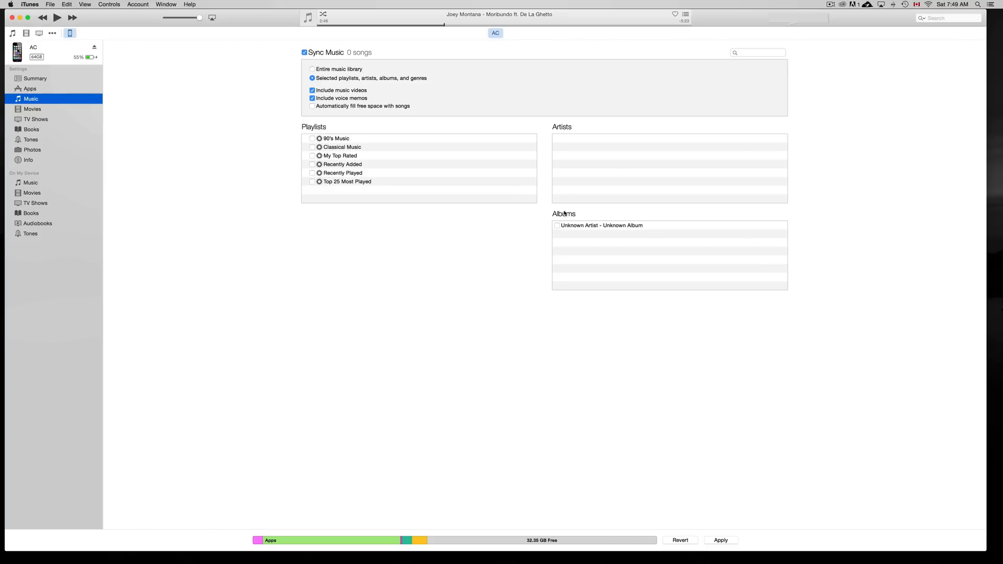
pyautogui.click(556, 225)
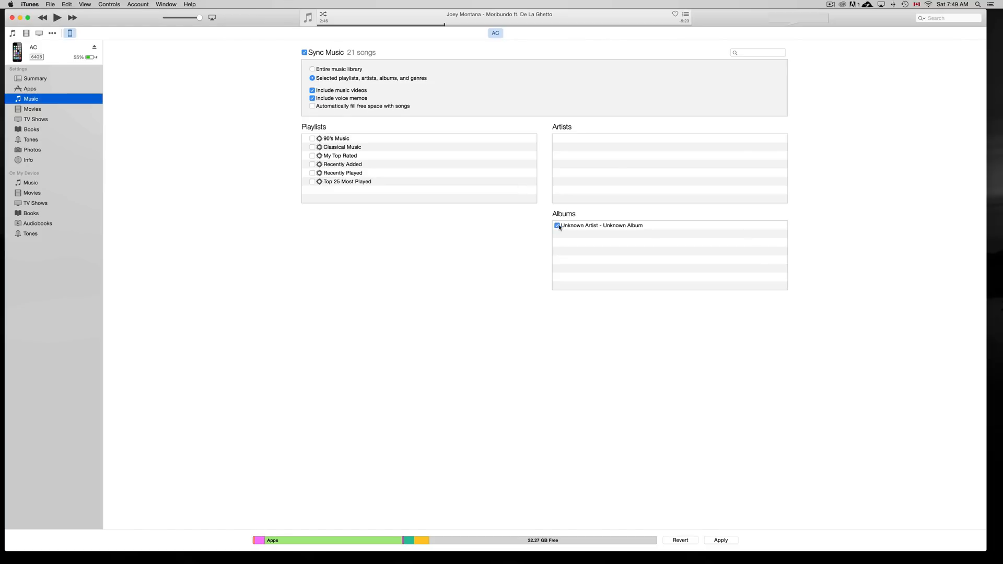
pyautogui.click(557, 225)
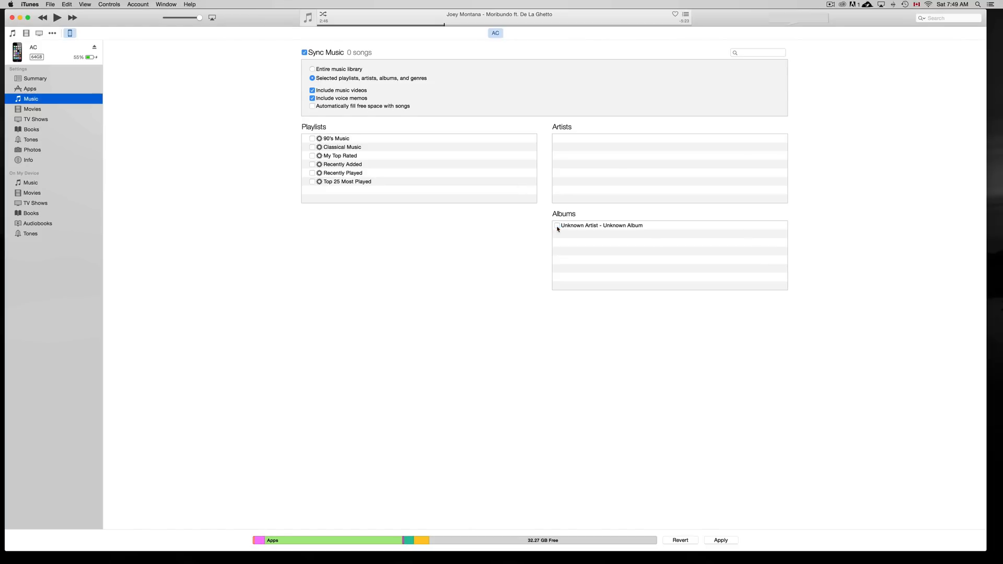
pyautogui.click(313, 69)
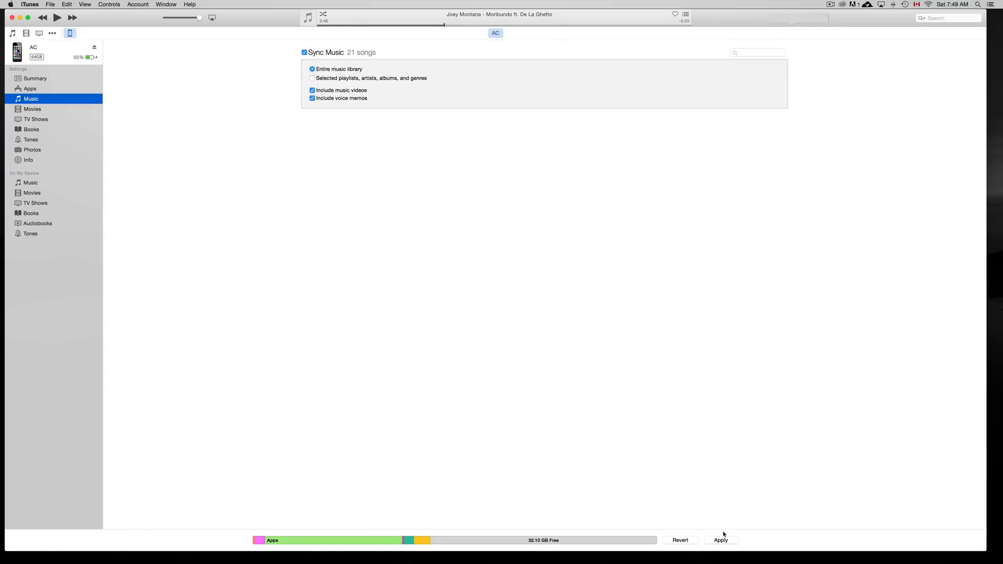
pyautogui.click(720, 540)
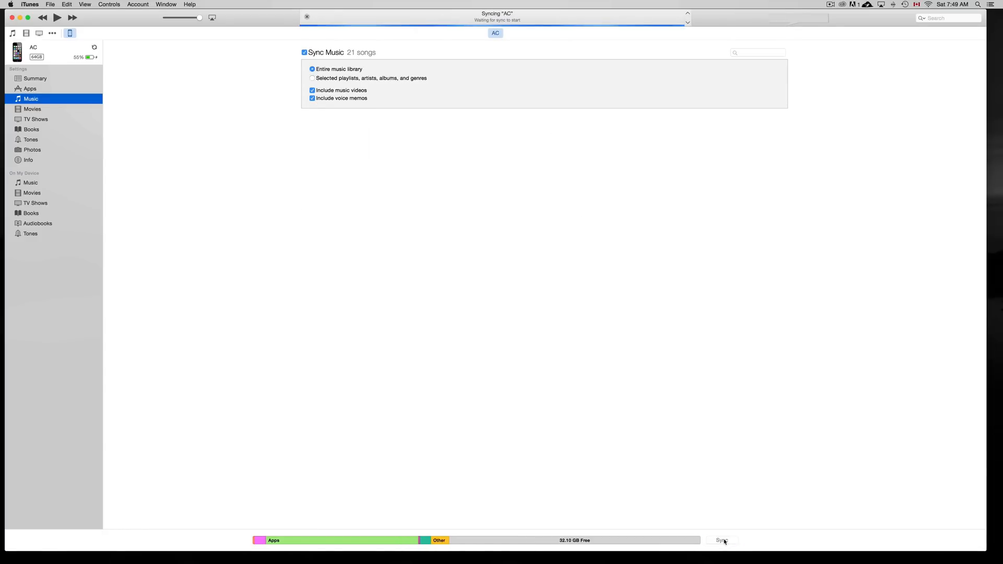
# - Run Sync twice until the iPhone shows Unknown Album and Songs of Innocence
pyautogui.click(722, 539)
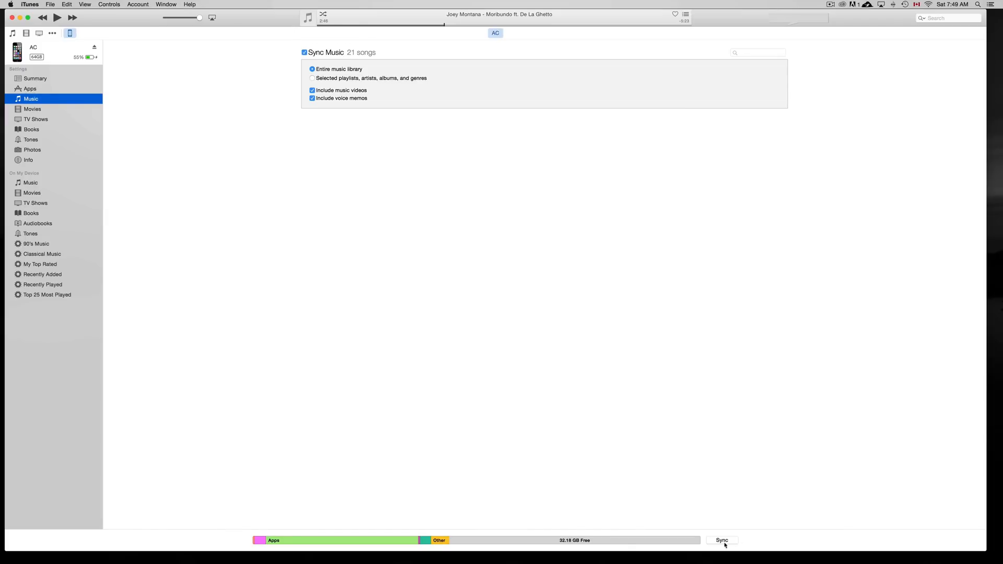
pyautogui.click(722, 539)
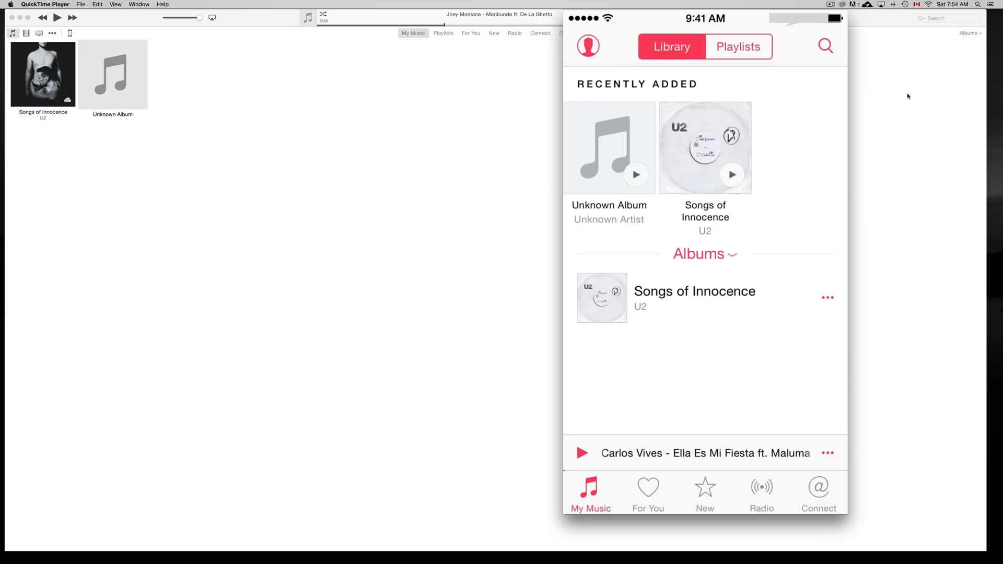
# - Browse Radio, For You and Connect on the mirrored iPhone, then cancel the song's options
pyautogui.click(761, 492)
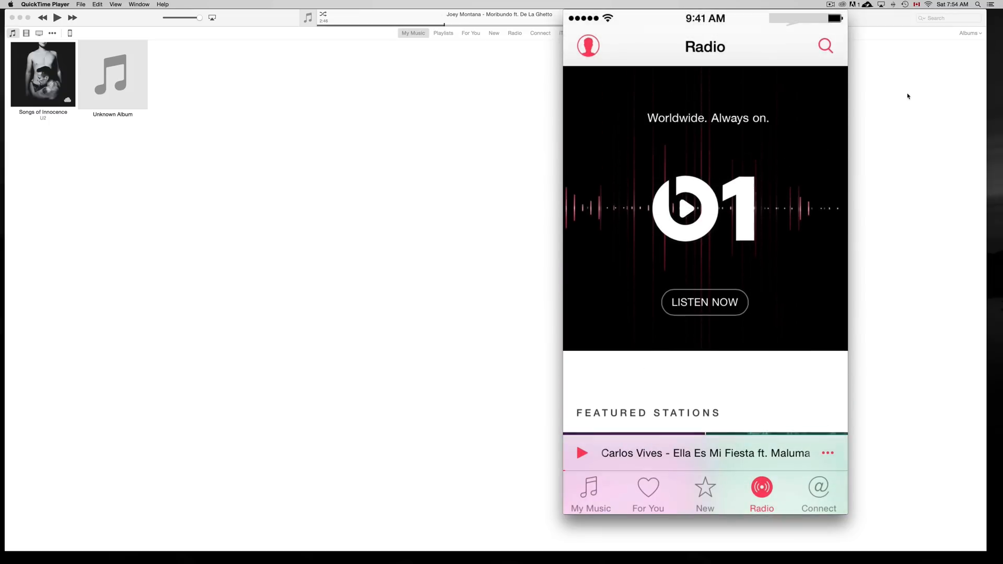
pyautogui.click(647, 492)
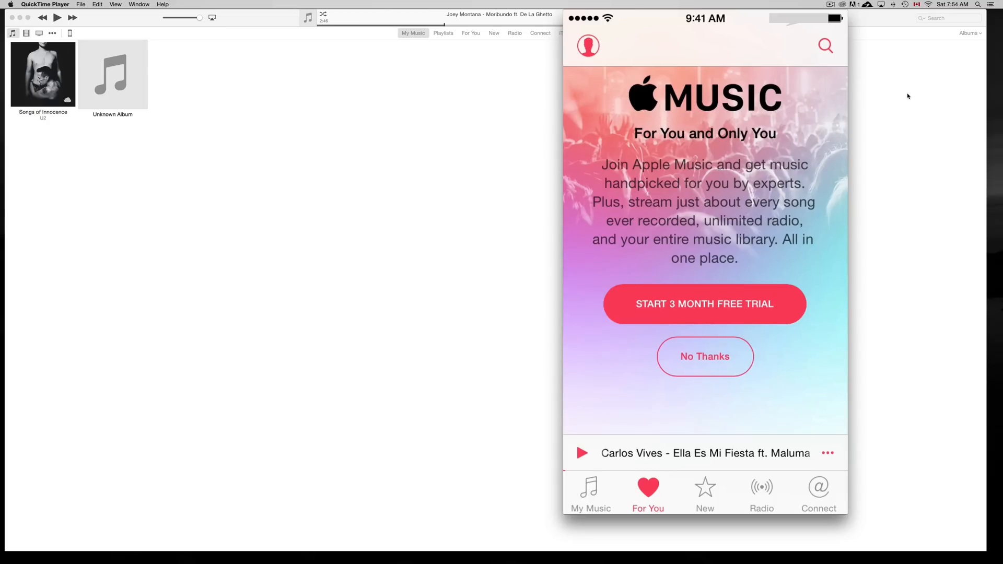
pyautogui.click(818, 492)
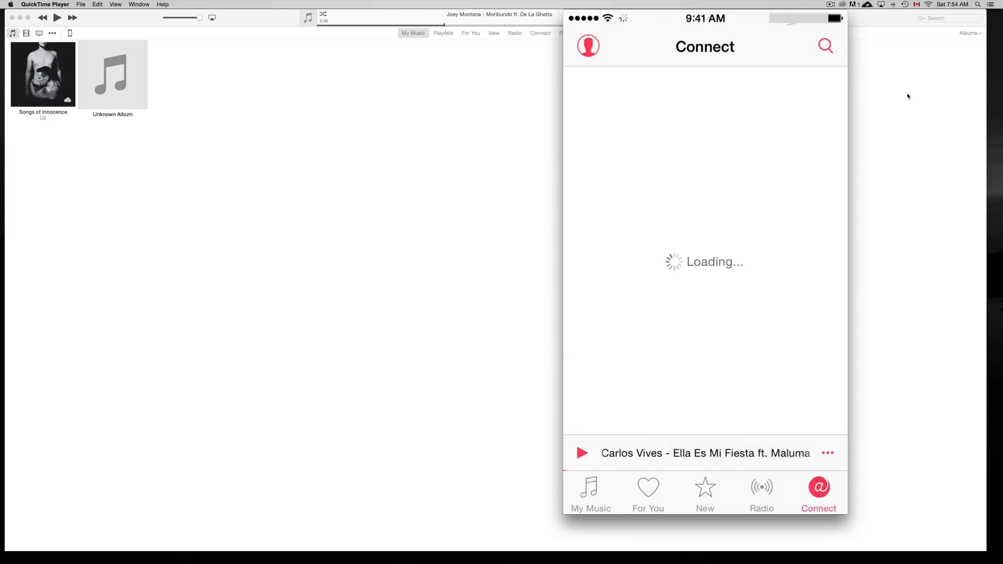
pyautogui.click(589, 492)
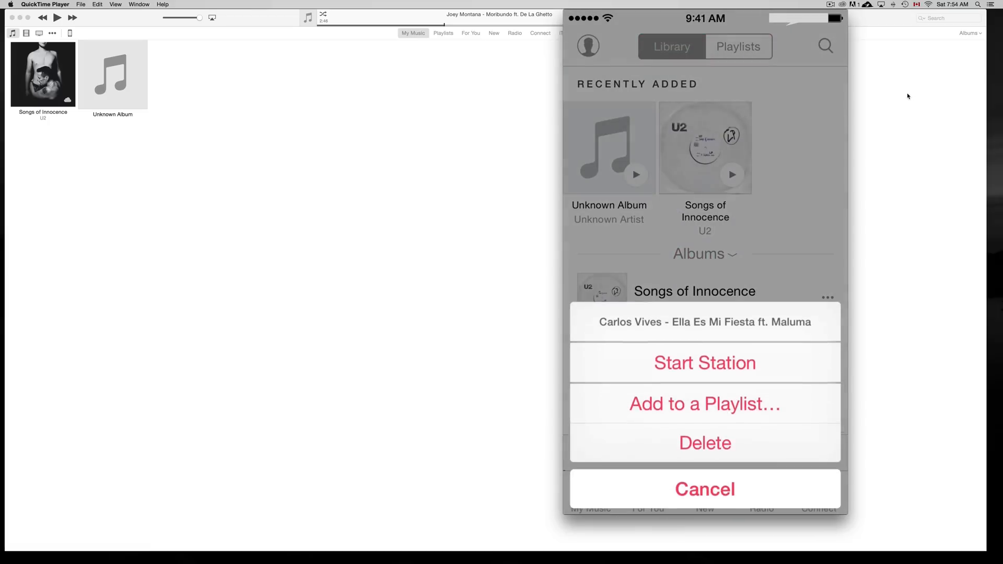
pyautogui.click(704, 489)
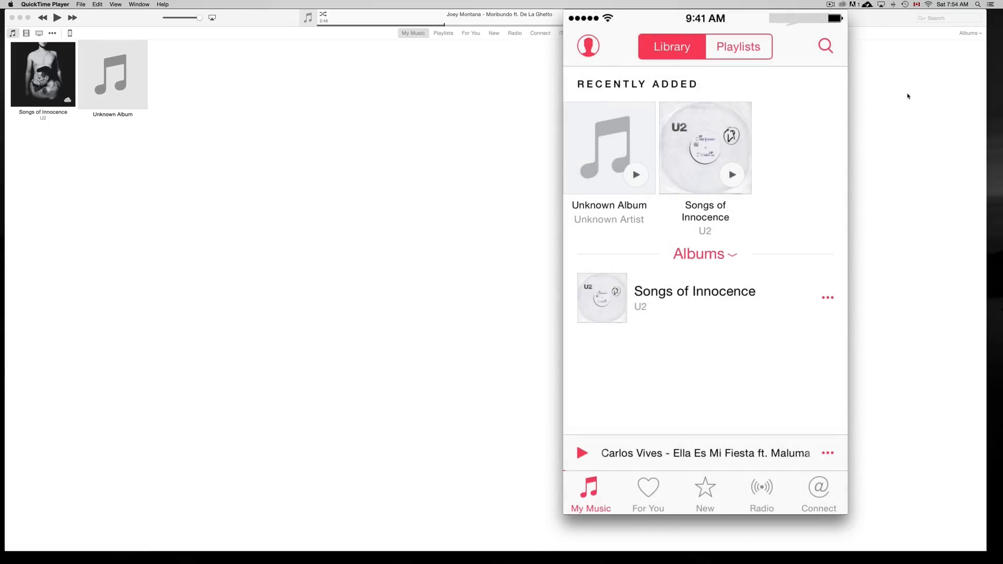
# - Open the Carlos Vives song's full player and show its Up Next queue
pyautogui.click(704, 453)
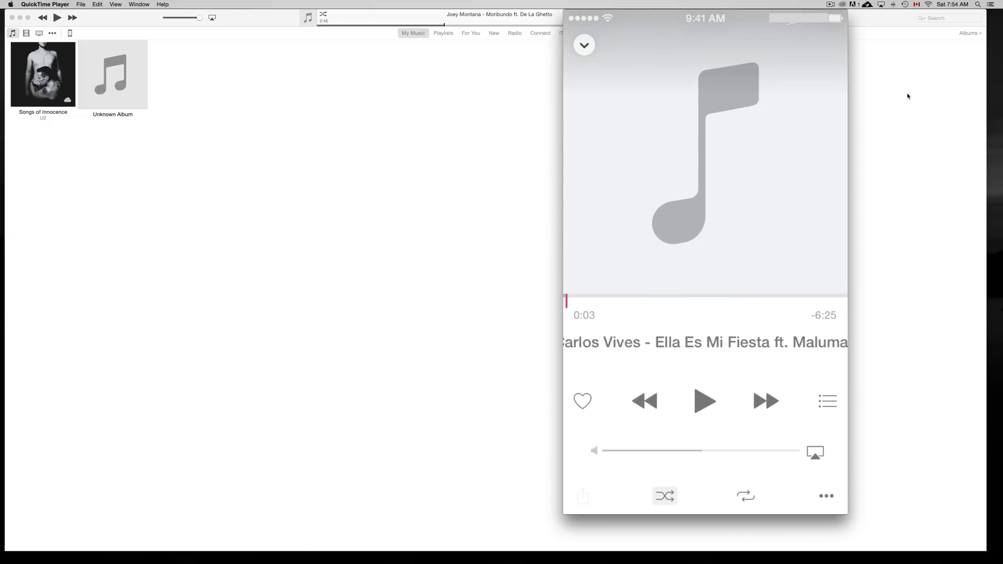
pyautogui.click(583, 45)
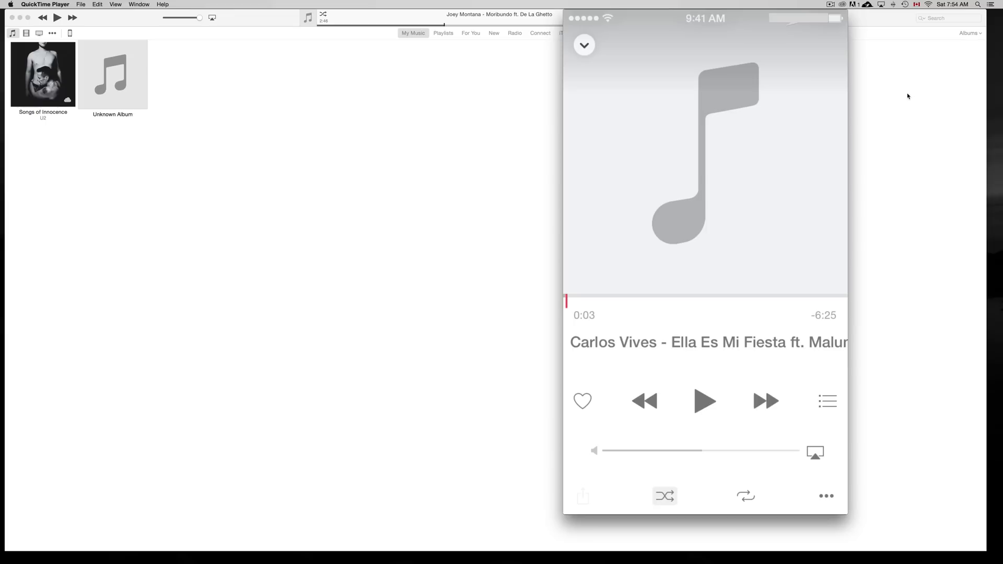
pyautogui.click(827, 401)
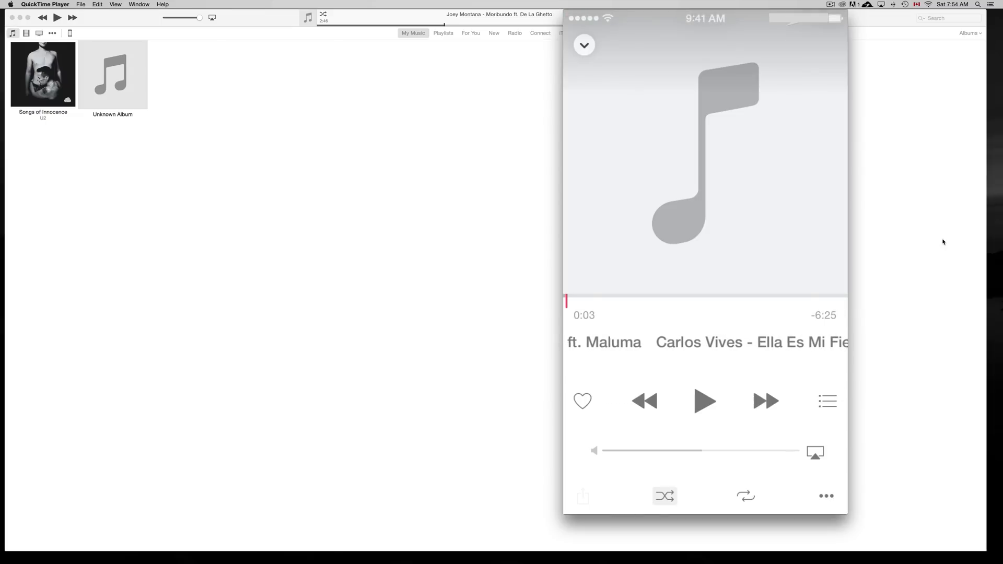
pyautogui.click(826, 401)
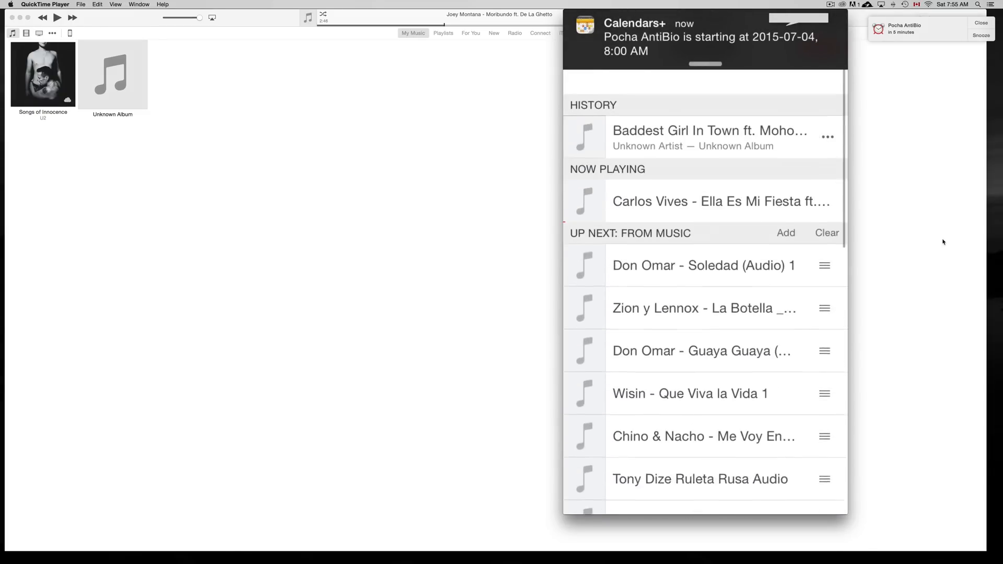
# - Scroll through the mirrored iPhone's Up Next queue and close it with Done
pyautogui.scroll(-3)
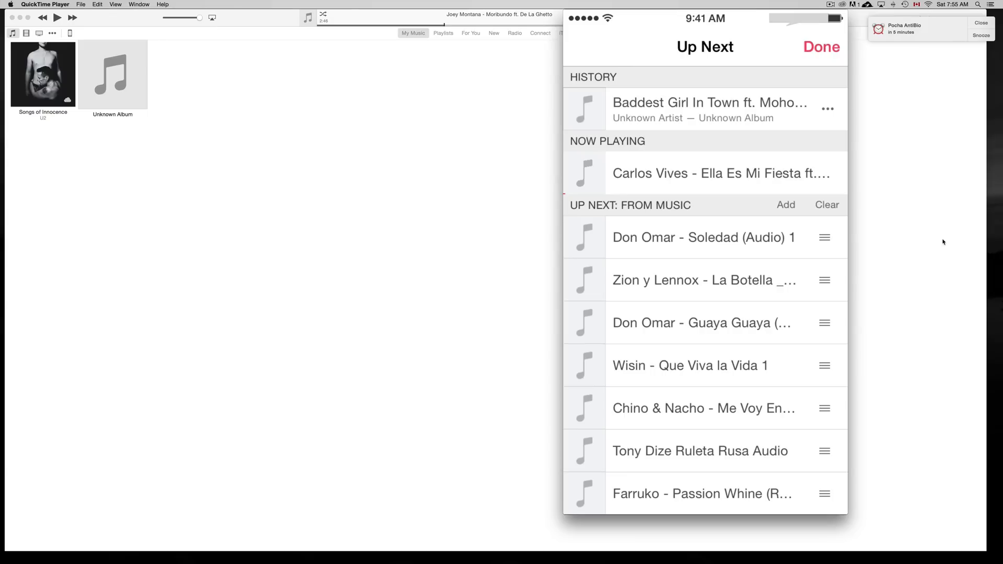
pyautogui.click(820, 47)
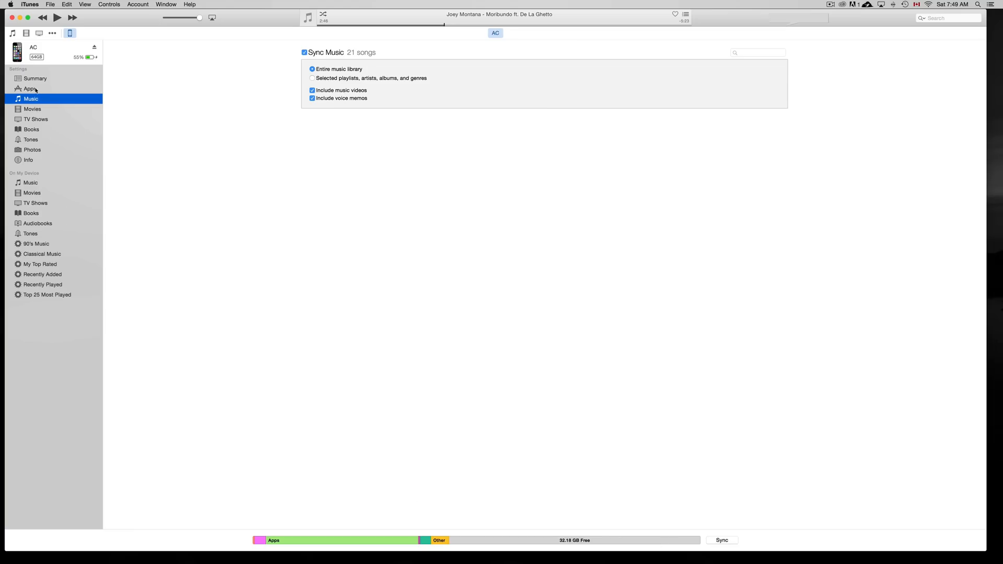
# - Go via Apps to the iPhone's Movies settings listing TEST and Test2
pyautogui.click(30, 89)
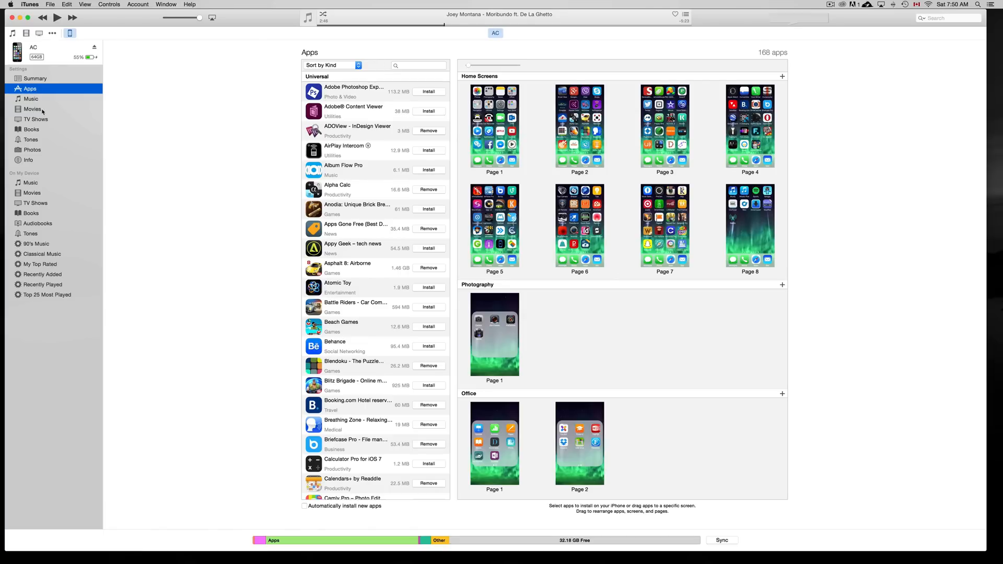
pyautogui.click(32, 108)
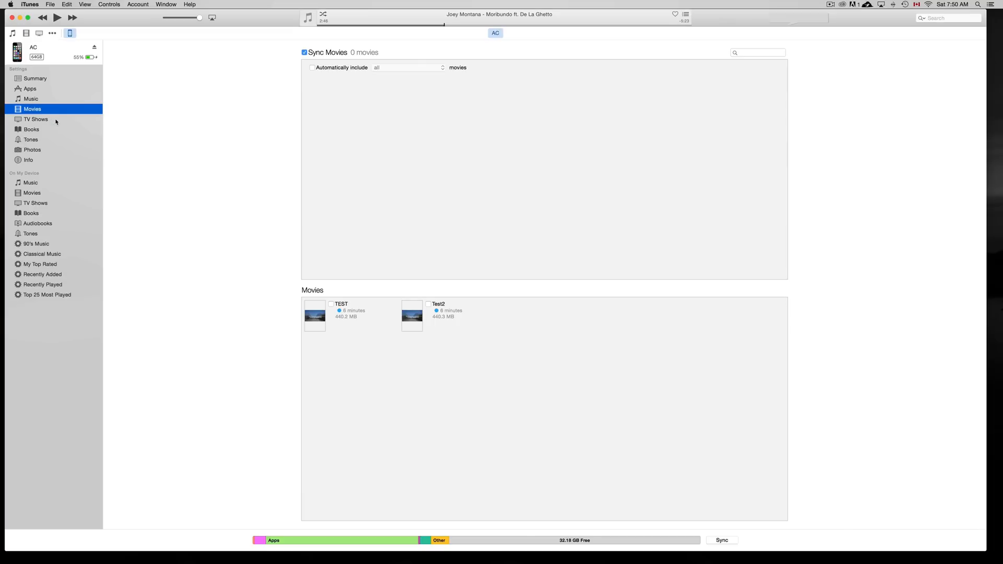
# - Cycle through the TV Shows, Tones and Photos sync settings, then return to Music
pyautogui.click(36, 120)
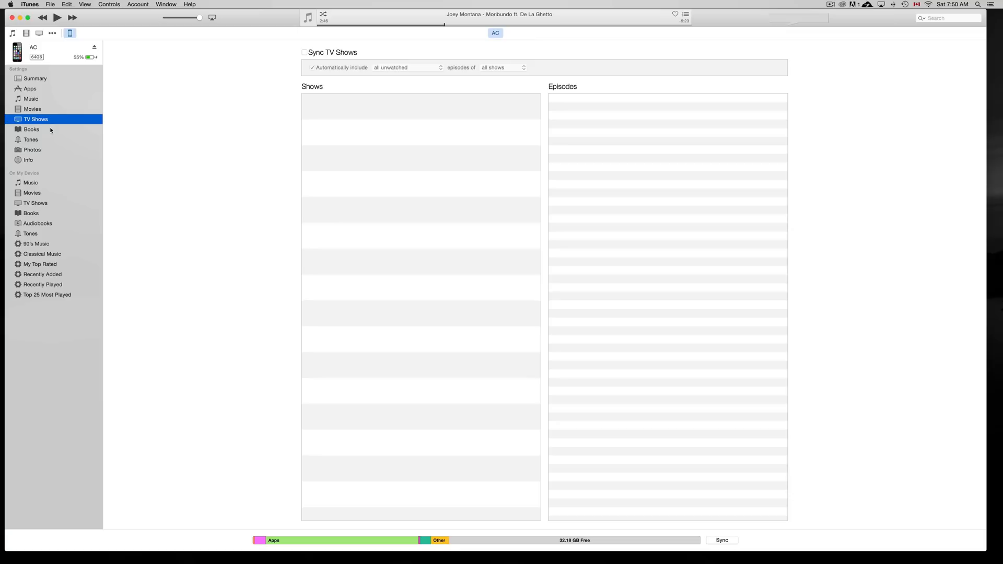
pyautogui.click(30, 140)
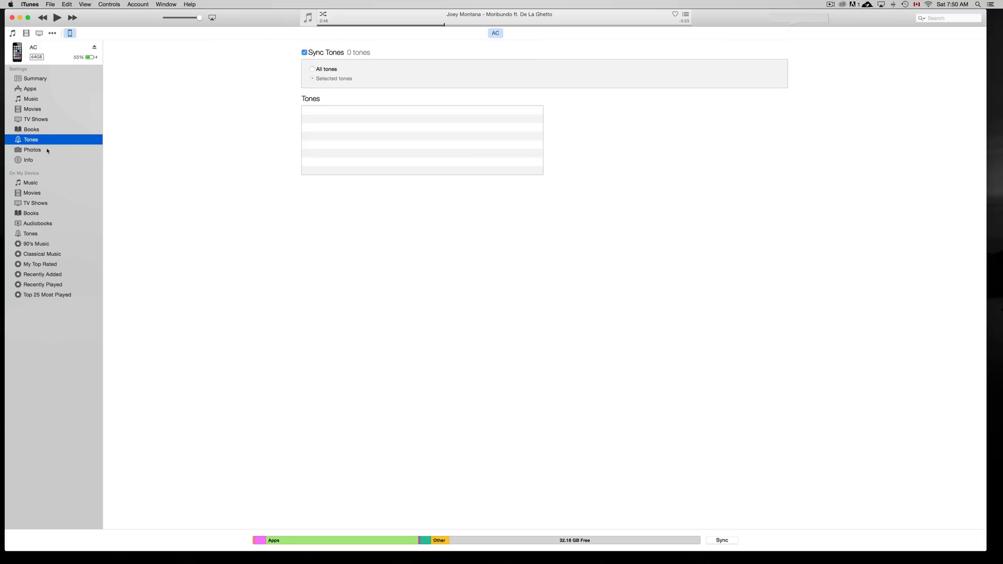
pyautogui.click(32, 150)
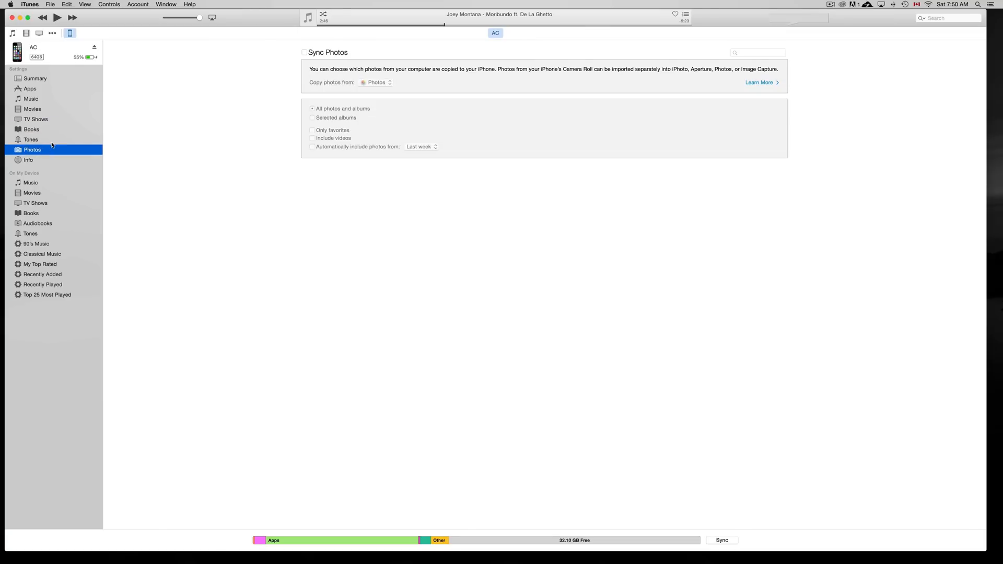
pyautogui.click(31, 140)
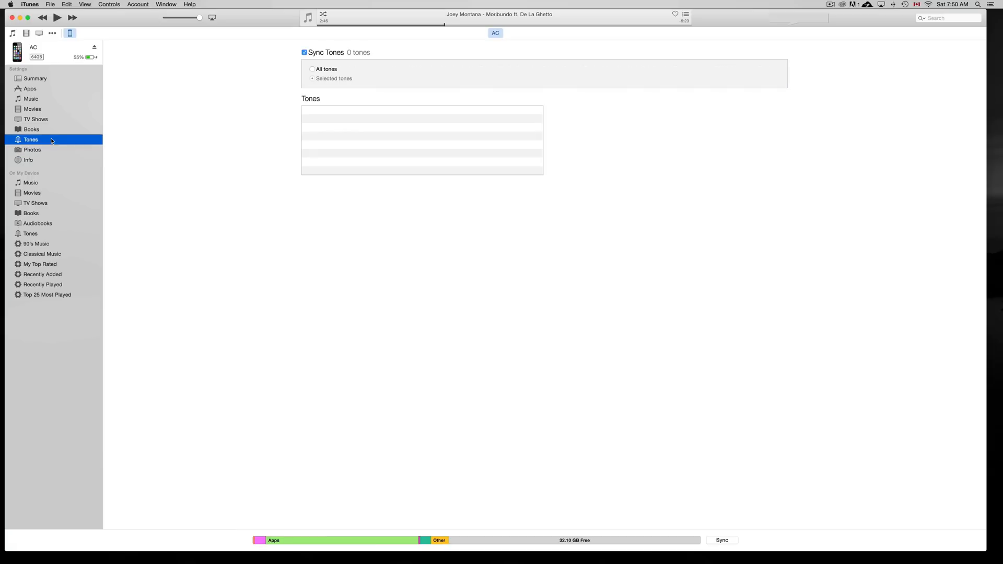
pyautogui.moveTo(55, 150)
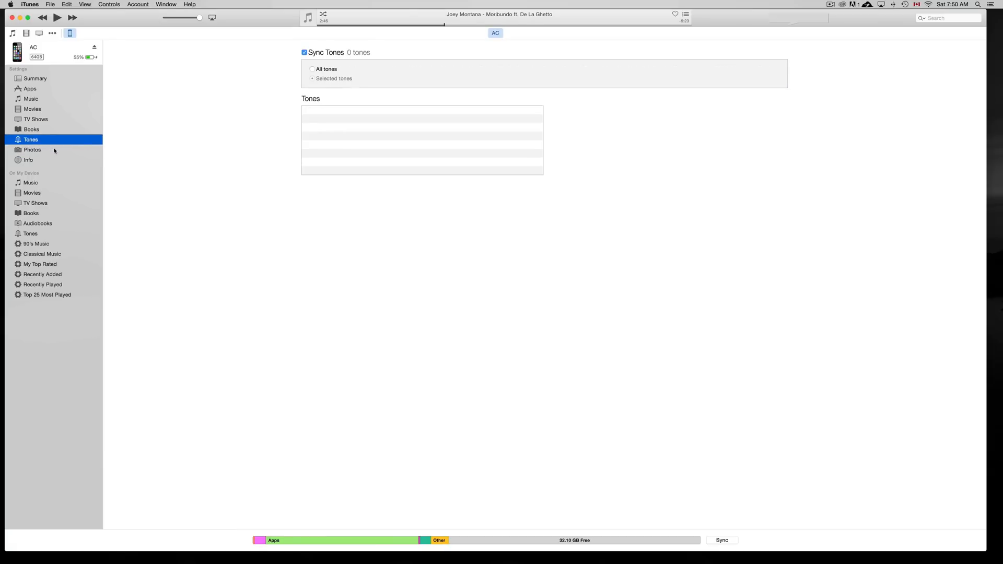
pyautogui.click(31, 149)
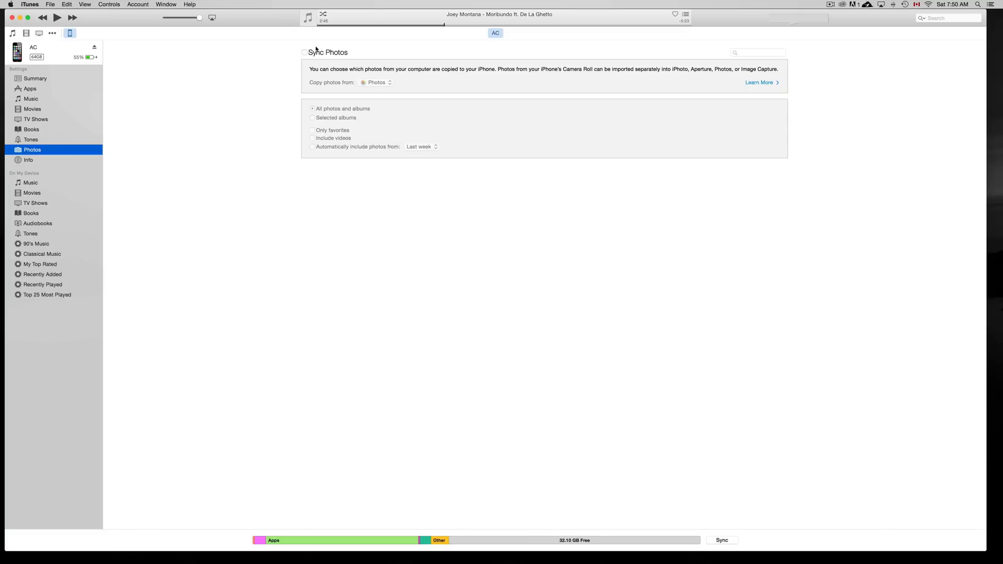
pyautogui.moveTo(325, 45)
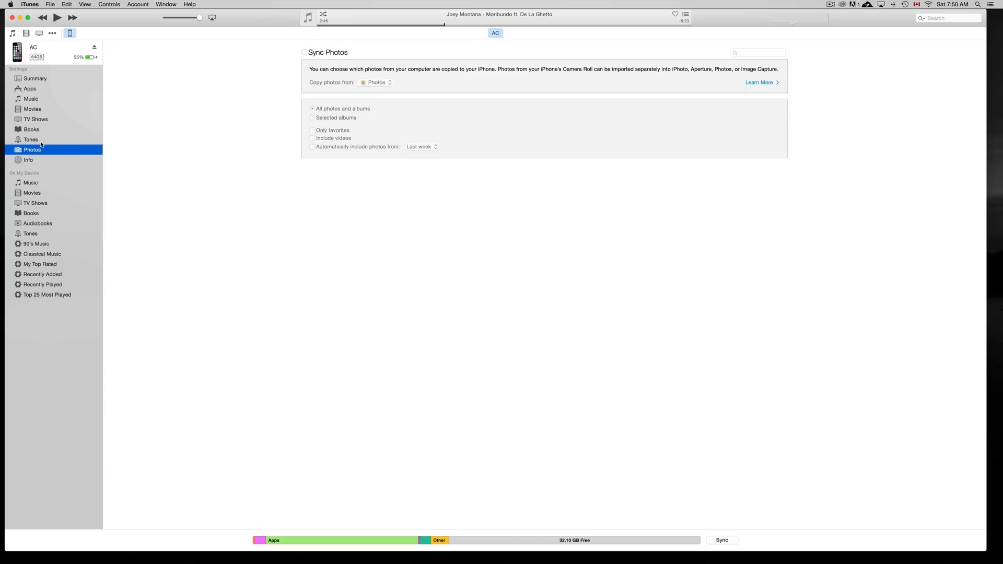
pyautogui.moveTo(335, 93)
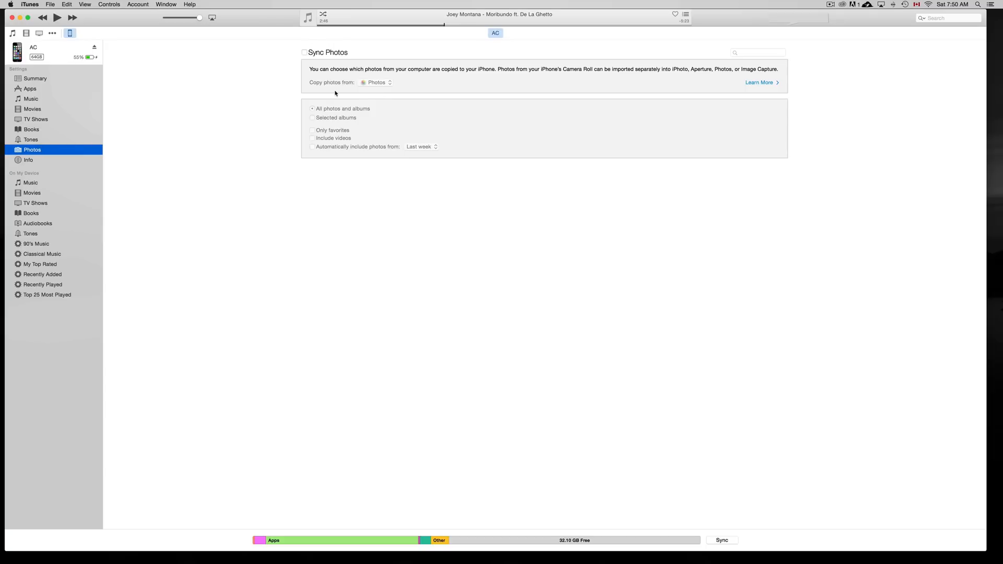
pyautogui.moveTo(20, 139)
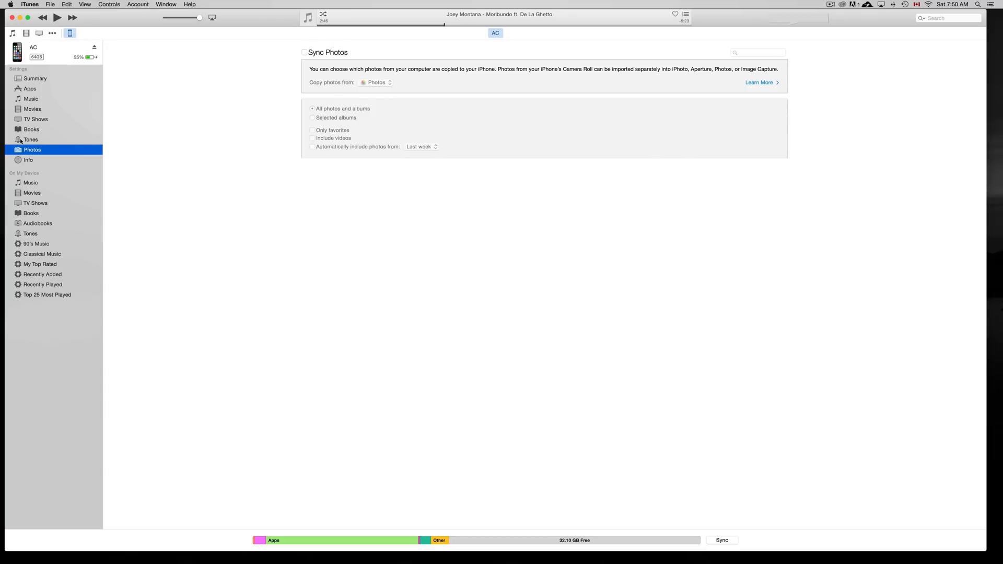
pyautogui.click(36, 119)
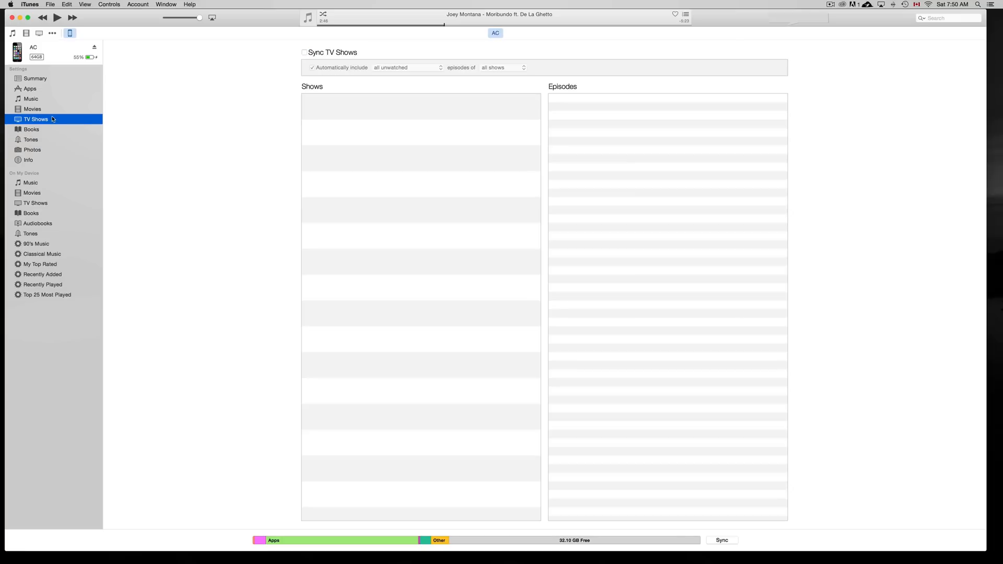
pyautogui.click(30, 99)
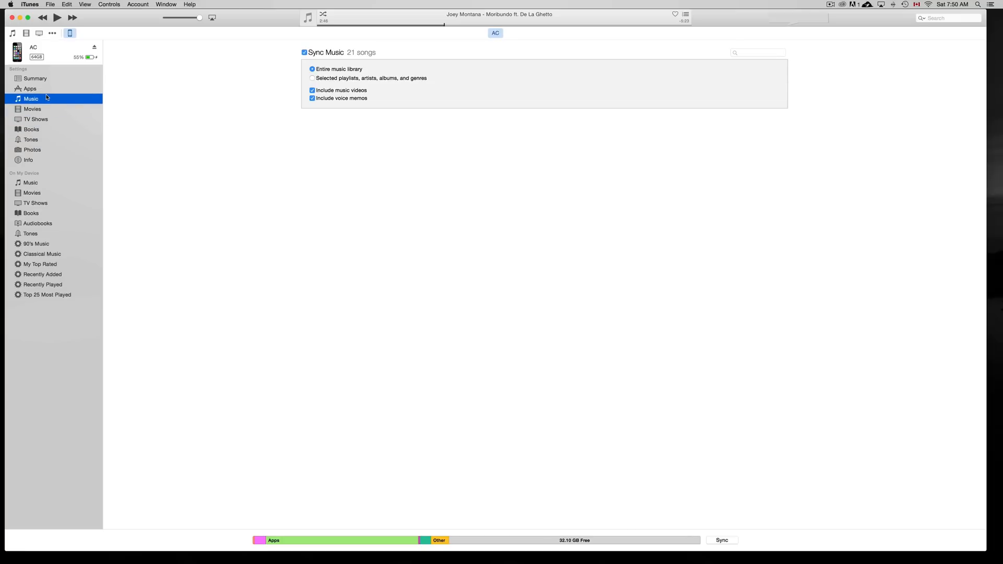